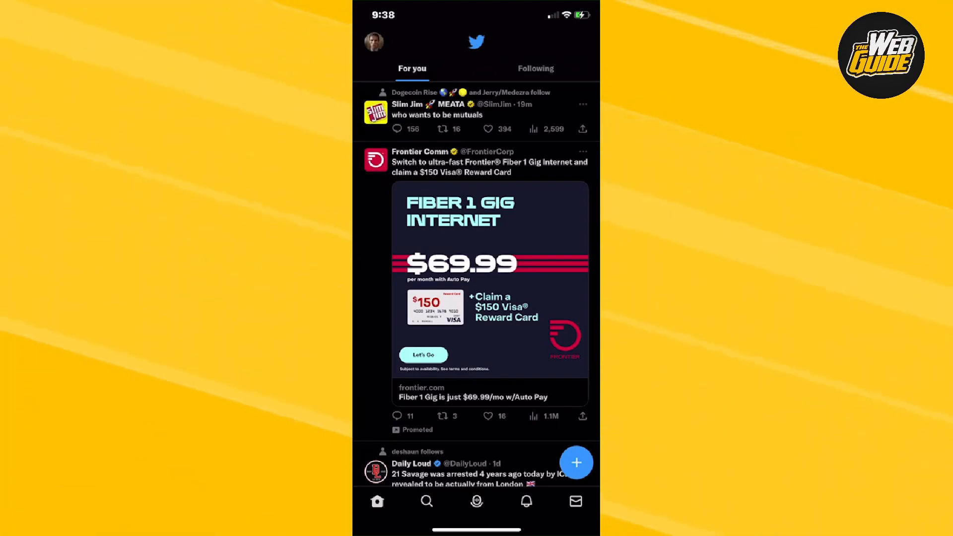
# Step: Reach Settings and privacy from the account side menu's Settings and Support group
pyautogui.click(374, 42)
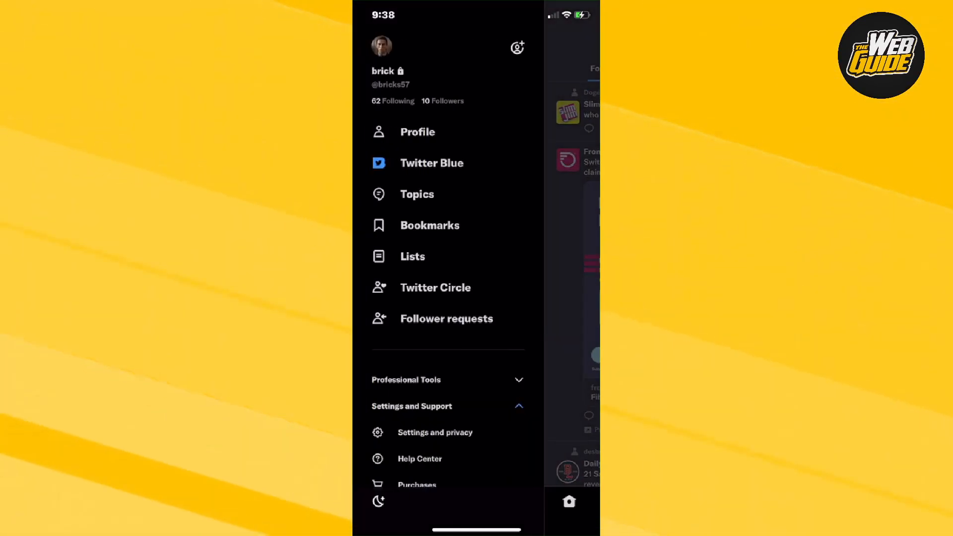
pyautogui.click(411, 406)
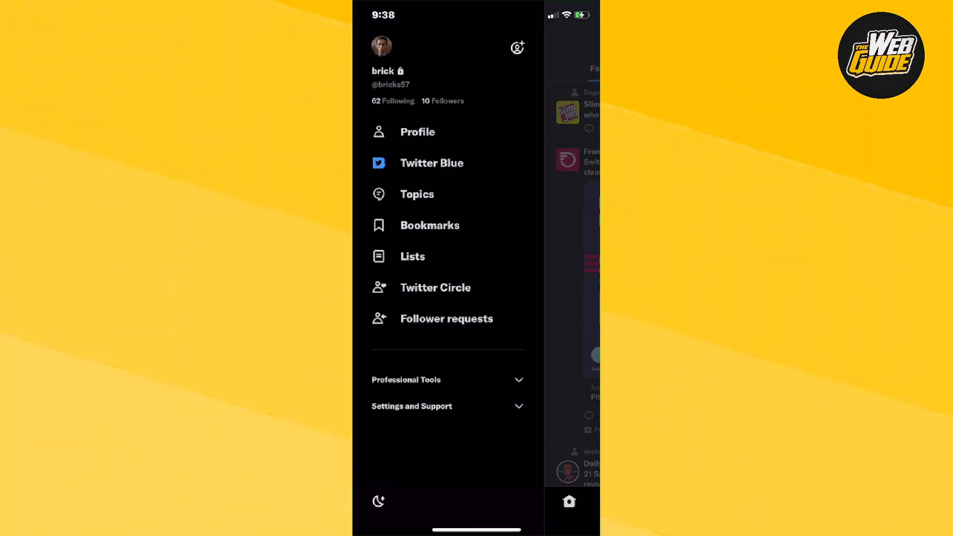
pyautogui.click(411, 406)
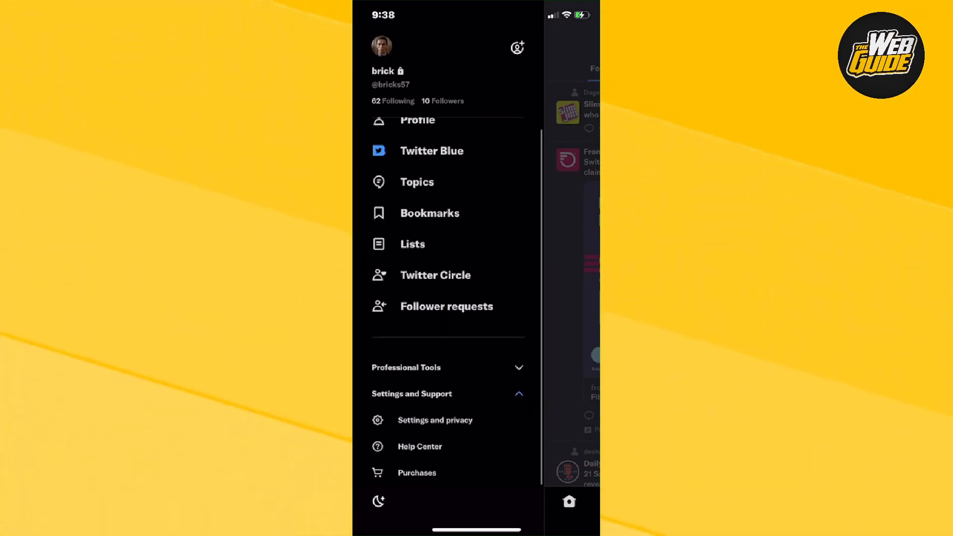
pyautogui.click(434, 420)
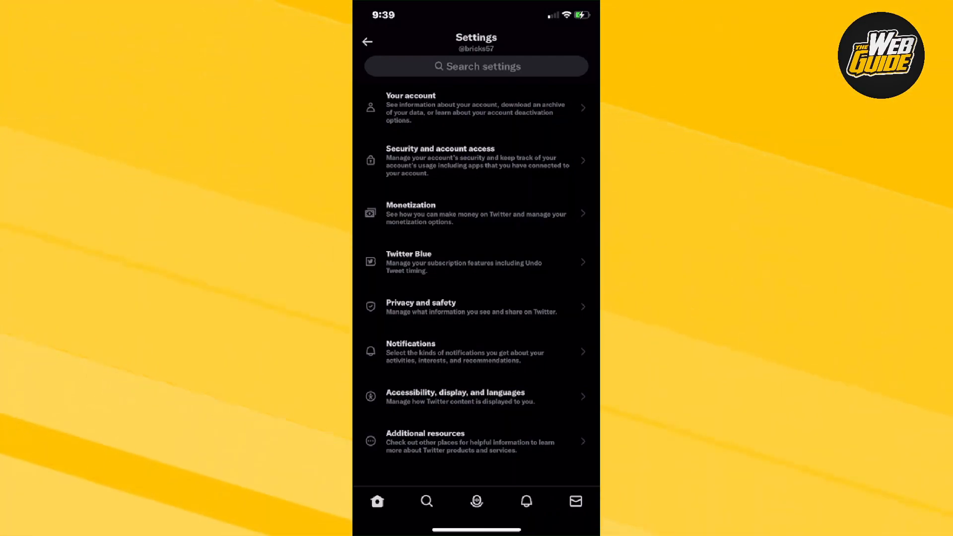
# Step: Reach Display and sound via Accessibility, display, and languages
pyautogui.click(455, 396)
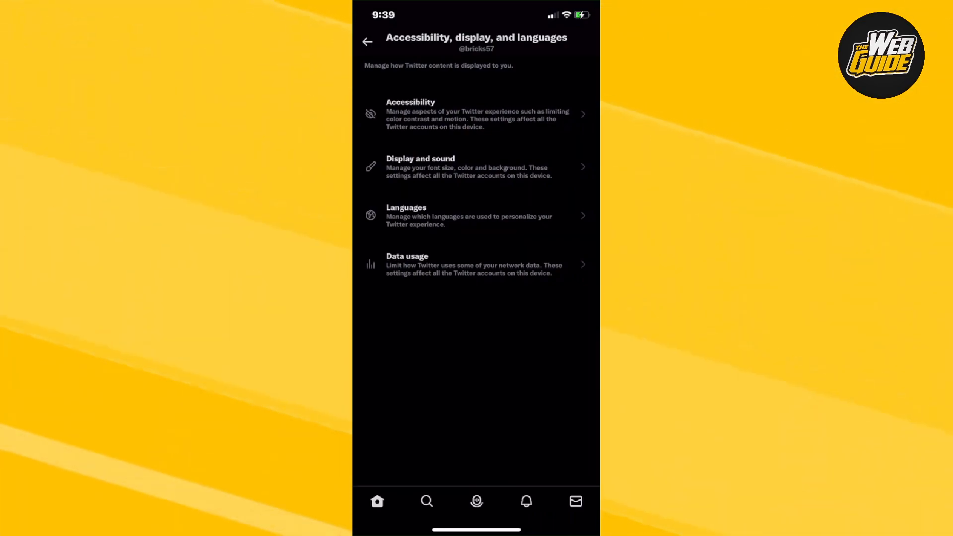
pyautogui.click(476, 167)
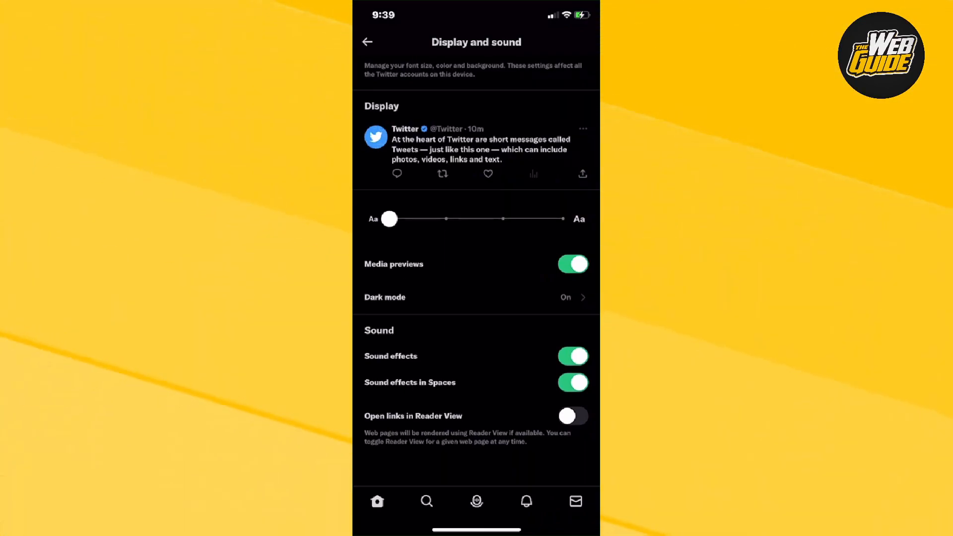
# Step: Try the largest and smallest font sizes, then leave the slider at the medium notch
pyautogui.moveTo(389, 218); pyautogui.dragTo(562, 251)
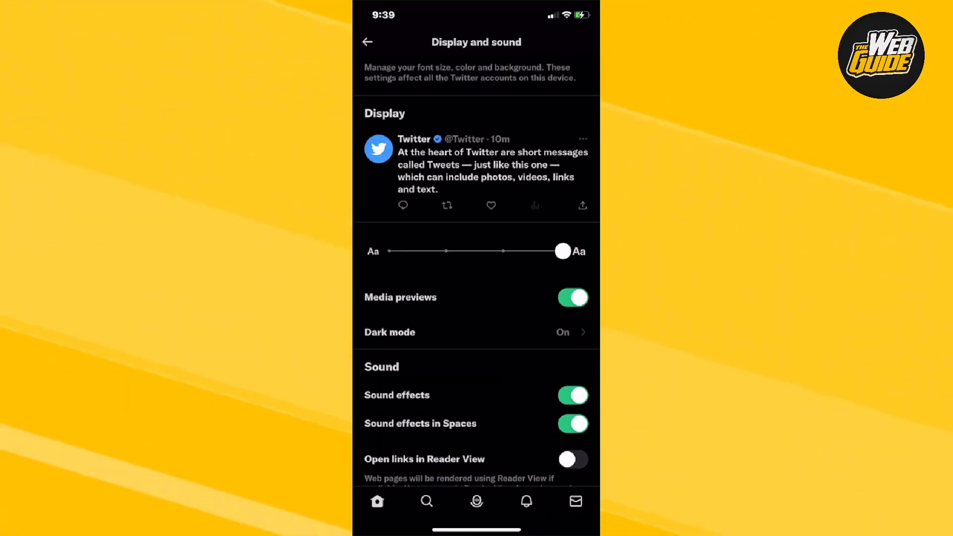
pyautogui.moveTo(562, 252); pyautogui.dragTo(504, 233)
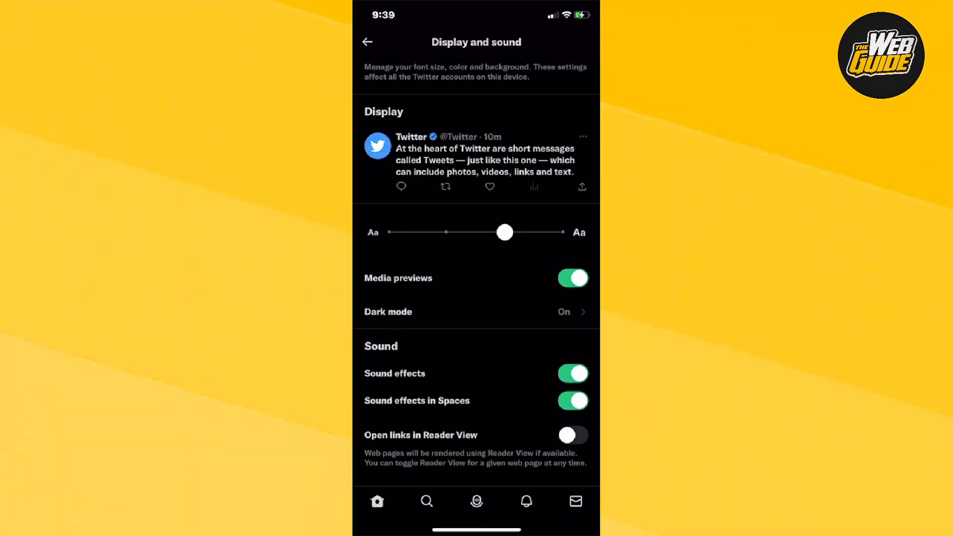
pyautogui.moveTo(504, 231); pyautogui.dragTo(389, 218)
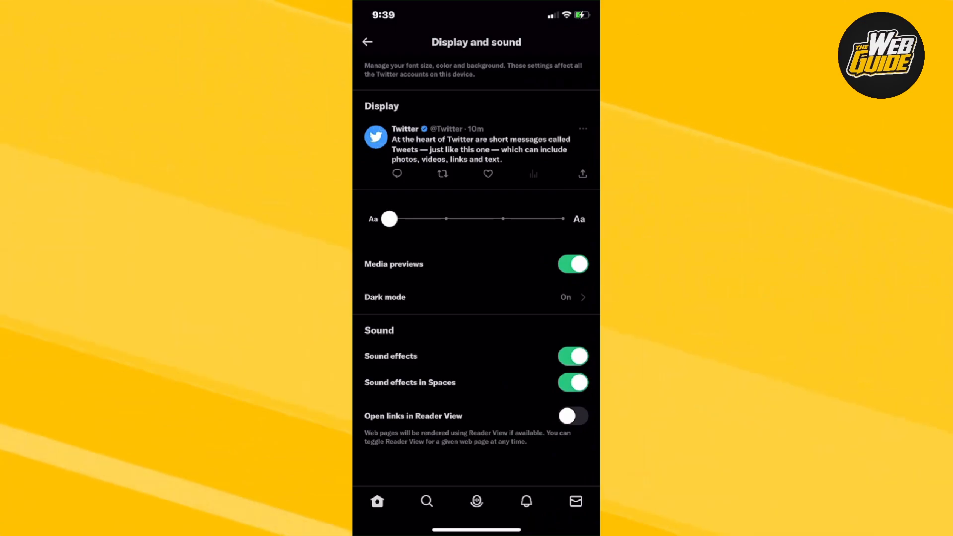
pyautogui.moveTo(389, 219); pyautogui.dragTo(448, 227)
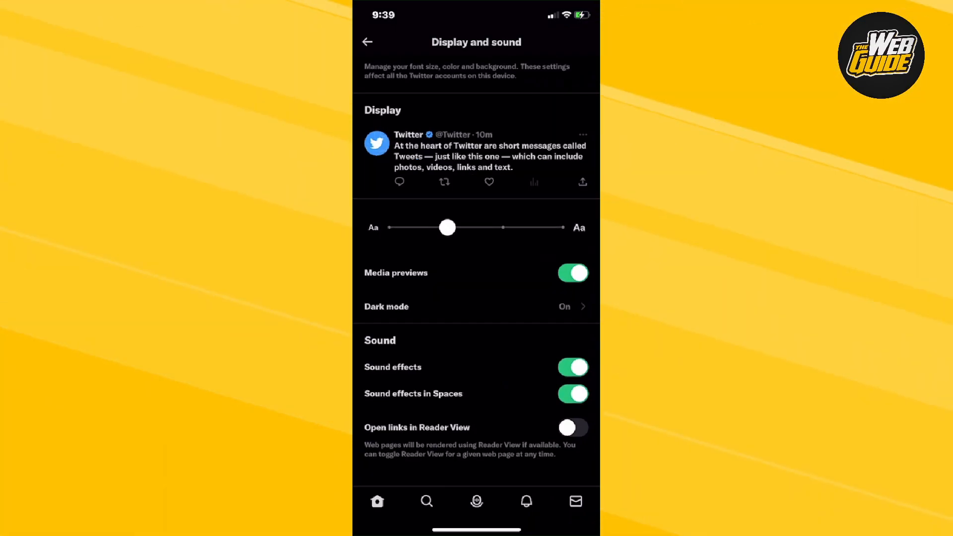
pyautogui.moveTo(448, 227); pyautogui.dragTo(504, 233)
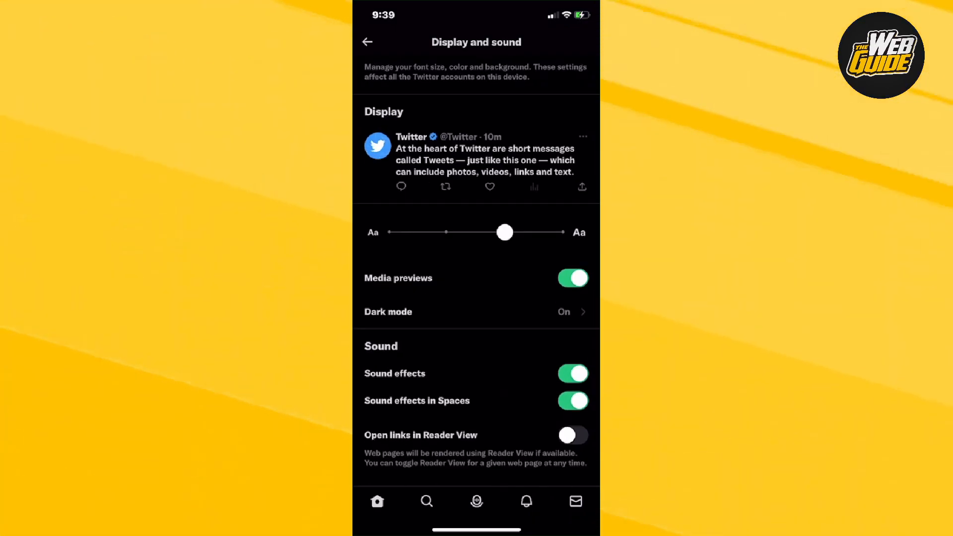